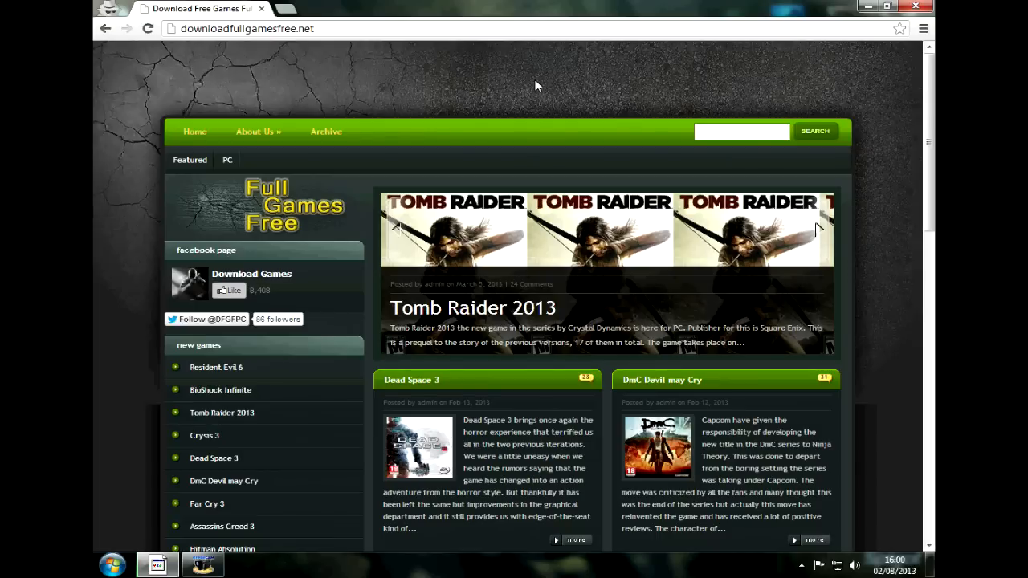
{"action": "mouse_move", "coordinate": [298, 158]}
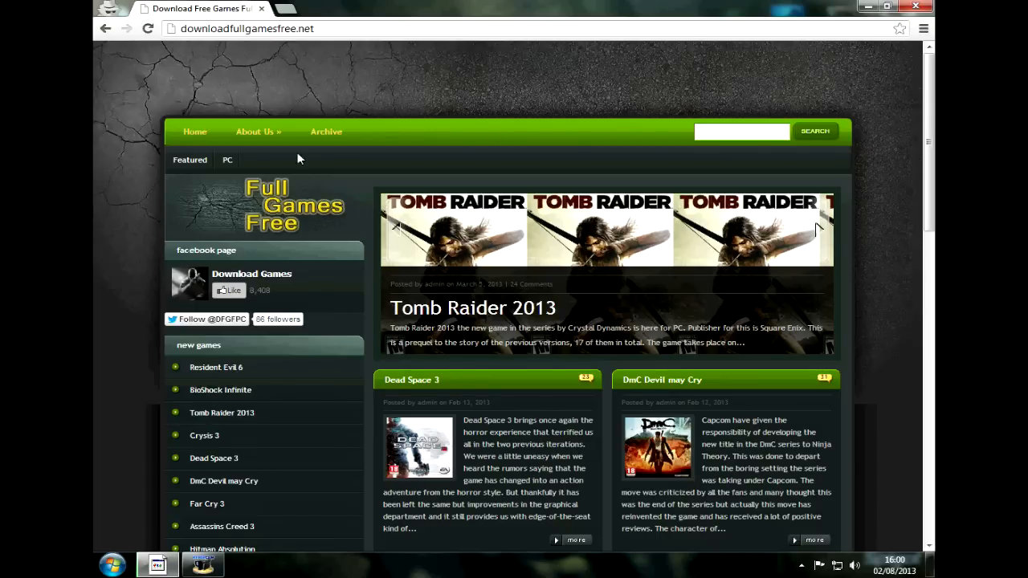
Scroll the Black Ops 2 post and open 'Download Call of Duty Black Ops 2 Free for PC'.
{"action": "scroll", "scroll_direction": "down", "scroll_amount": 3}
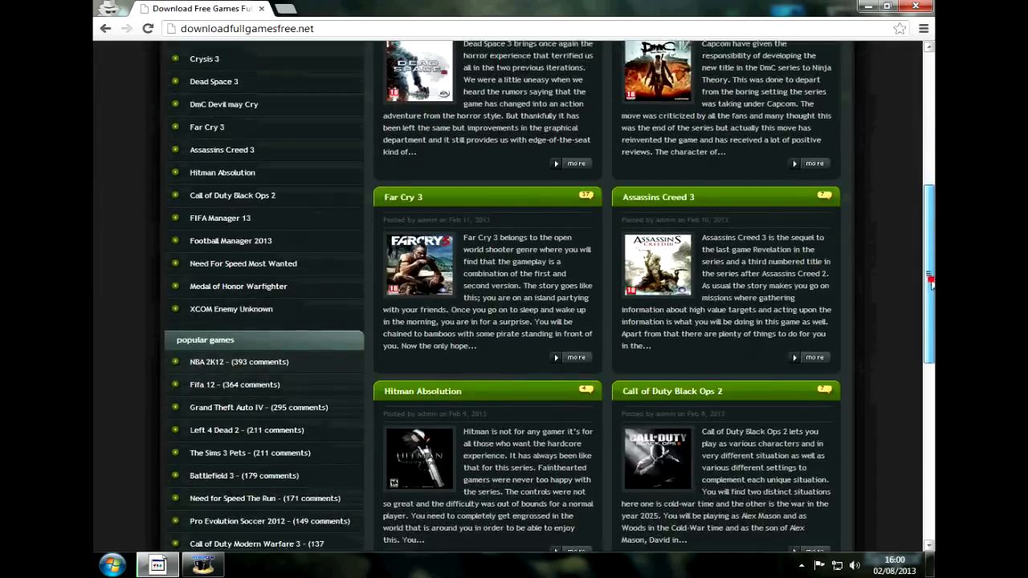
{"action": "scroll", "scroll_direction": "down", "scroll_amount": 3}
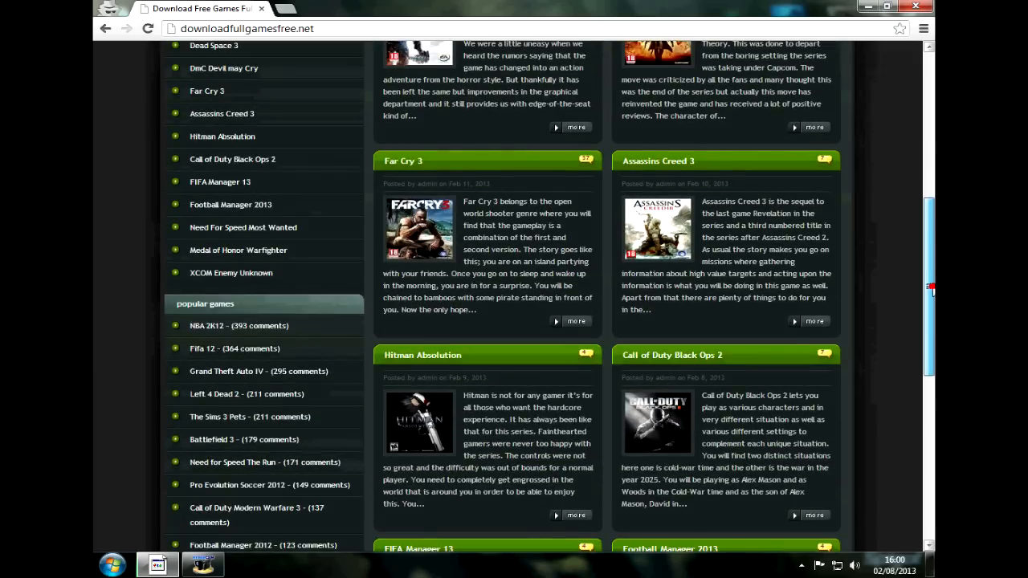
{"action": "scroll", "scroll_direction": "down", "scroll_amount": 3}
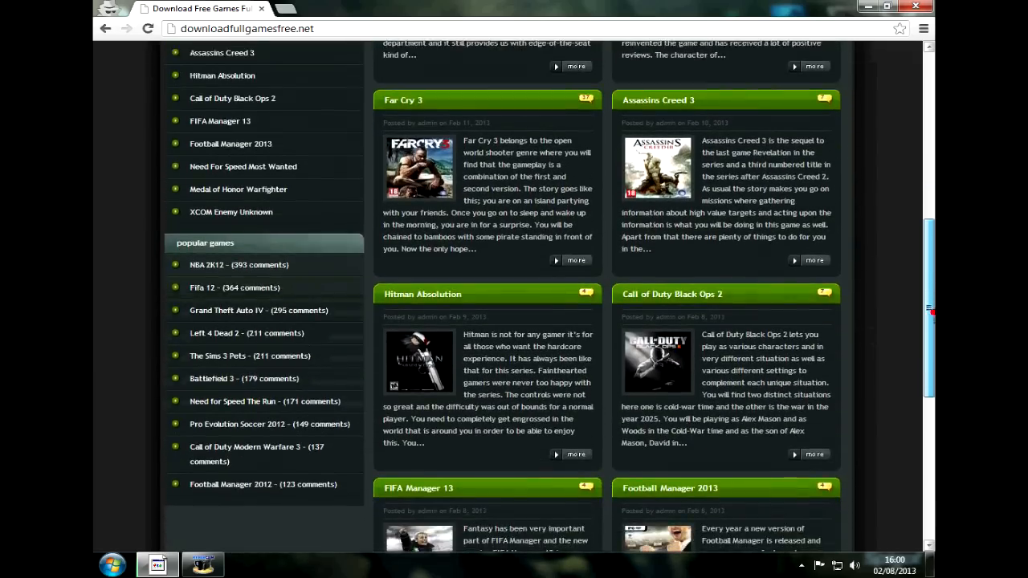
{"action": "scroll", "scroll_direction": "down", "scroll_amount": 3}
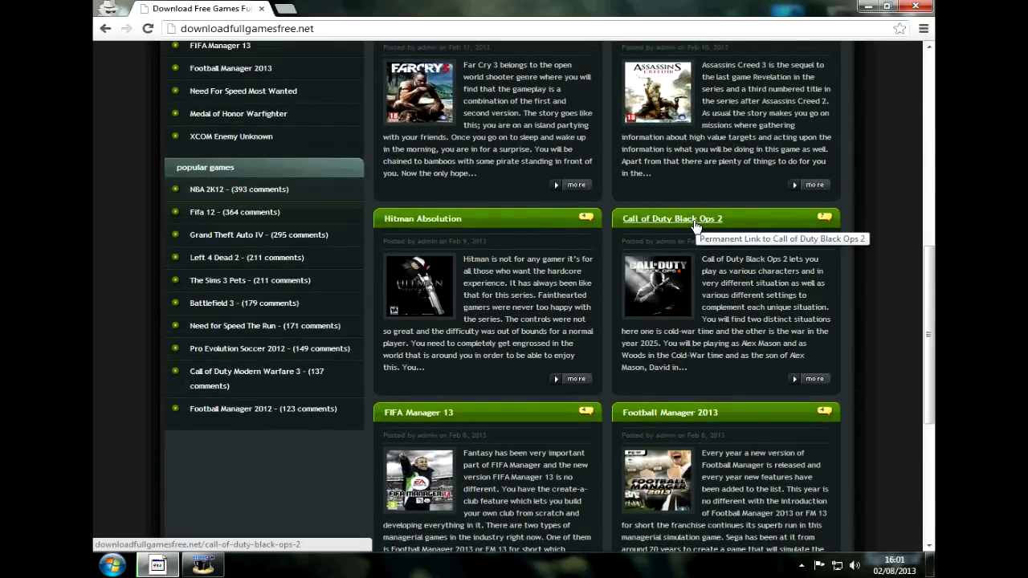
{"action": "mouse_move", "coordinate": [819, 269]}
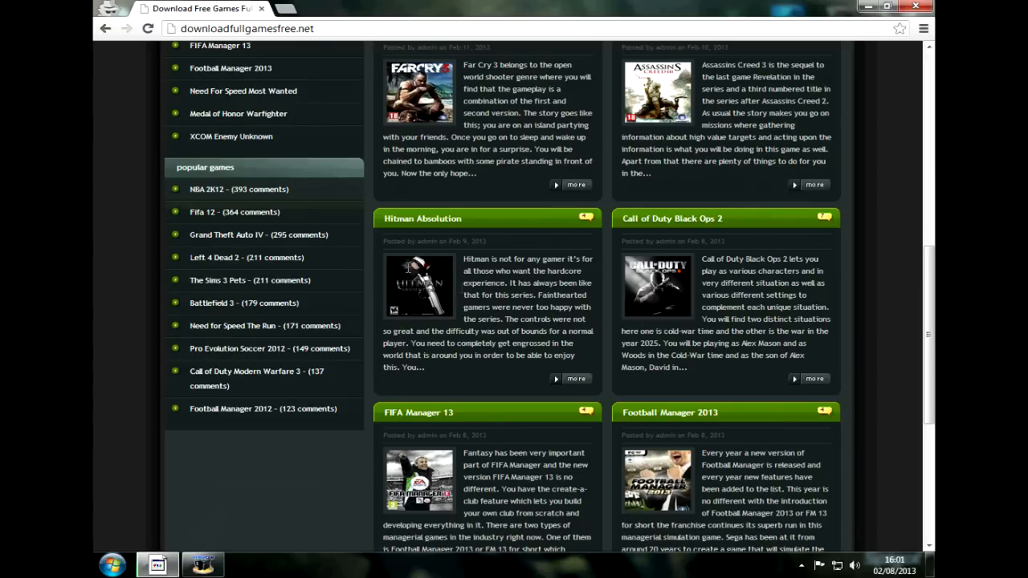
{"action": "scroll", "scroll_direction": "up", "scroll_amount": 3}
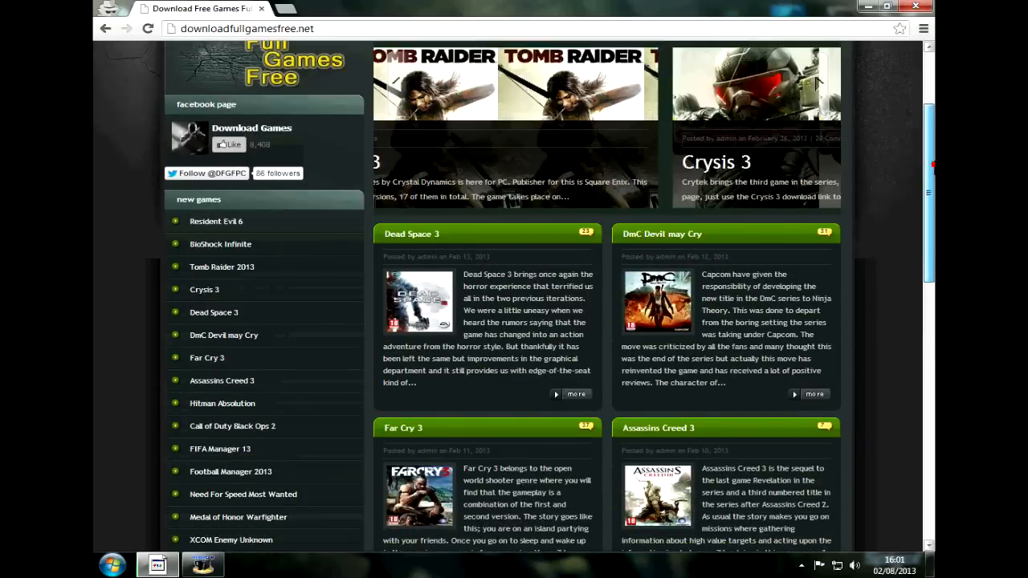
{"action": "scroll", "scroll_direction": "down", "scroll_amount": 3}
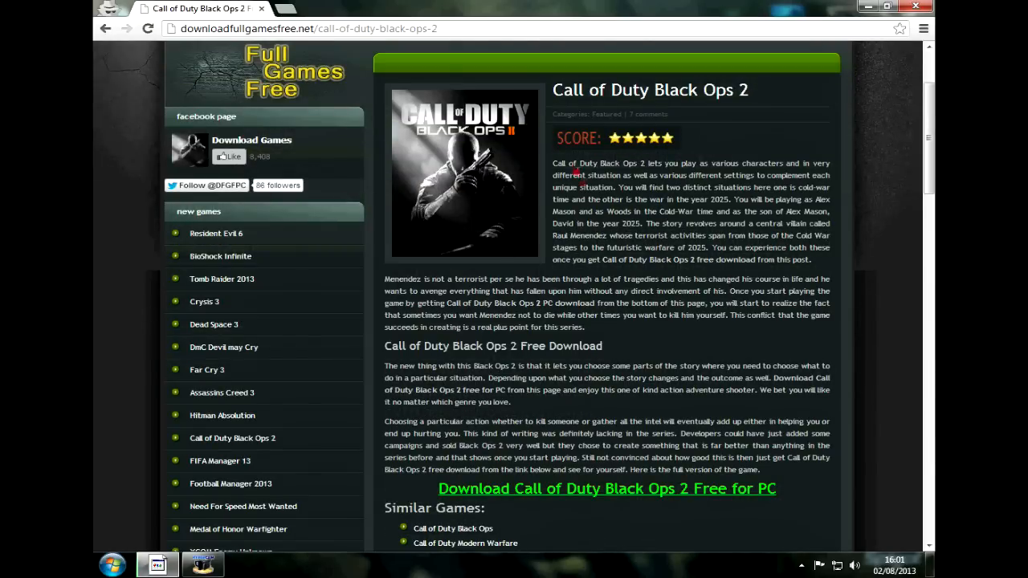
{"action": "scroll", "scroll_direction": "down", "scroll_amount": 3}
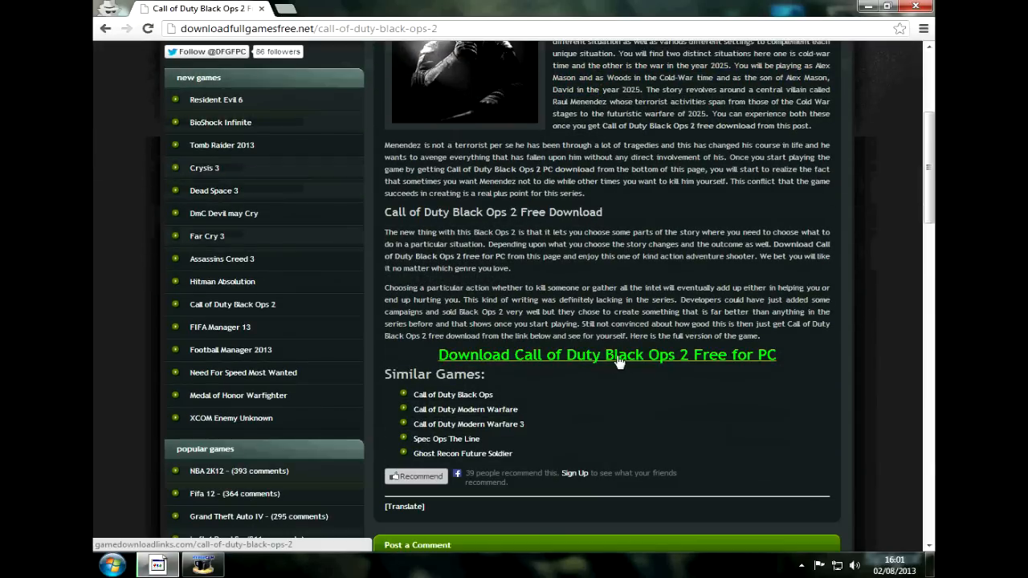
{"action": "left_click", "coordinate": [606, 354]}
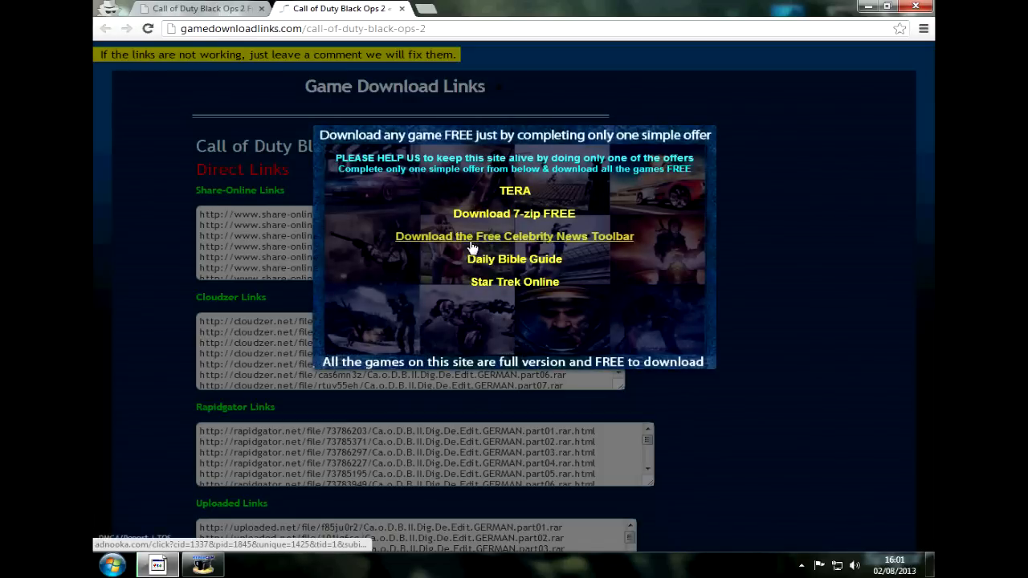
{"action": "left_click", "coordinate": [514, 236]}
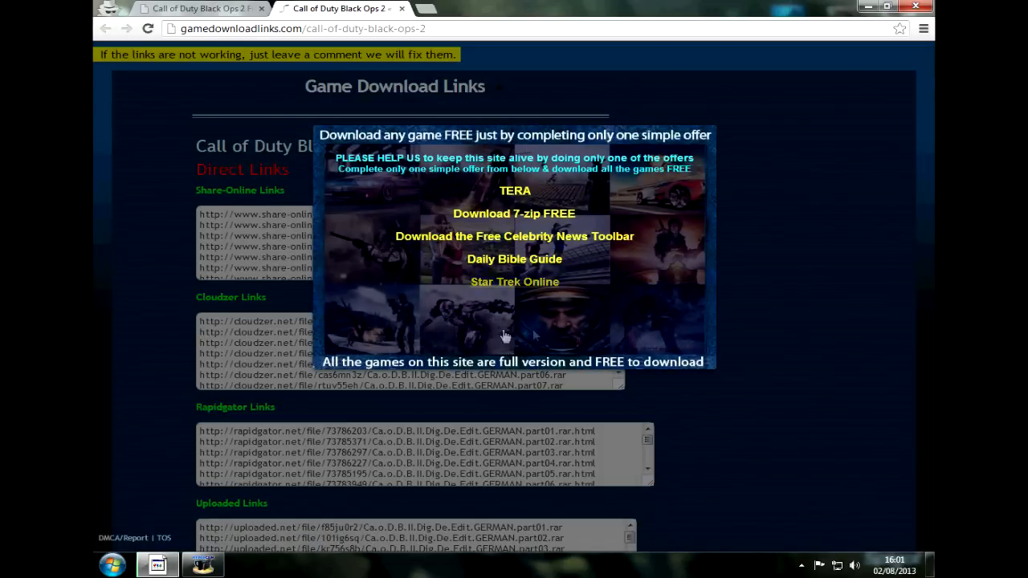
{"action": "mouse_move", "coordinate": [95, 279]}
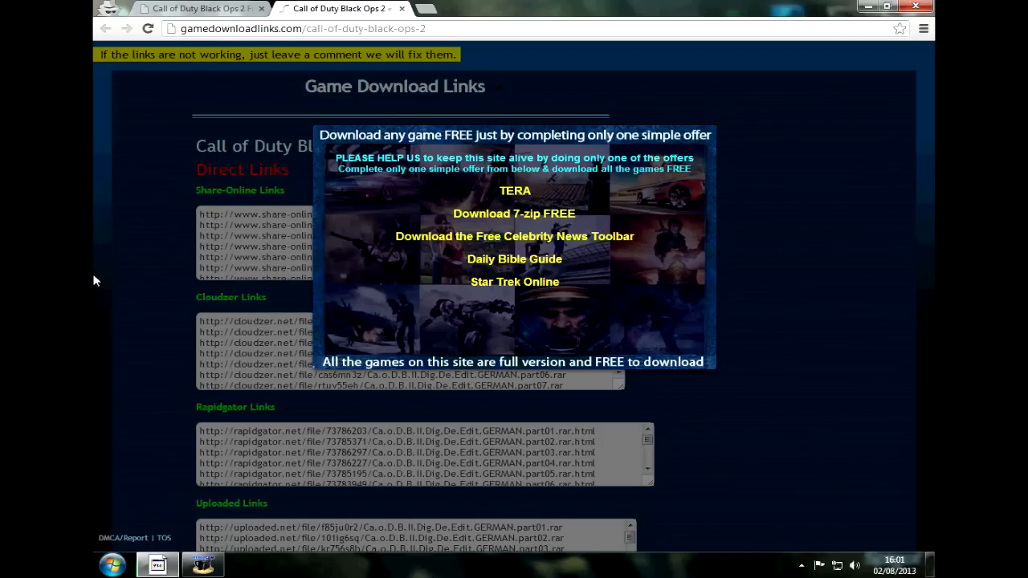
{"action": "mouse_move", "coordinate": [176, 314]}
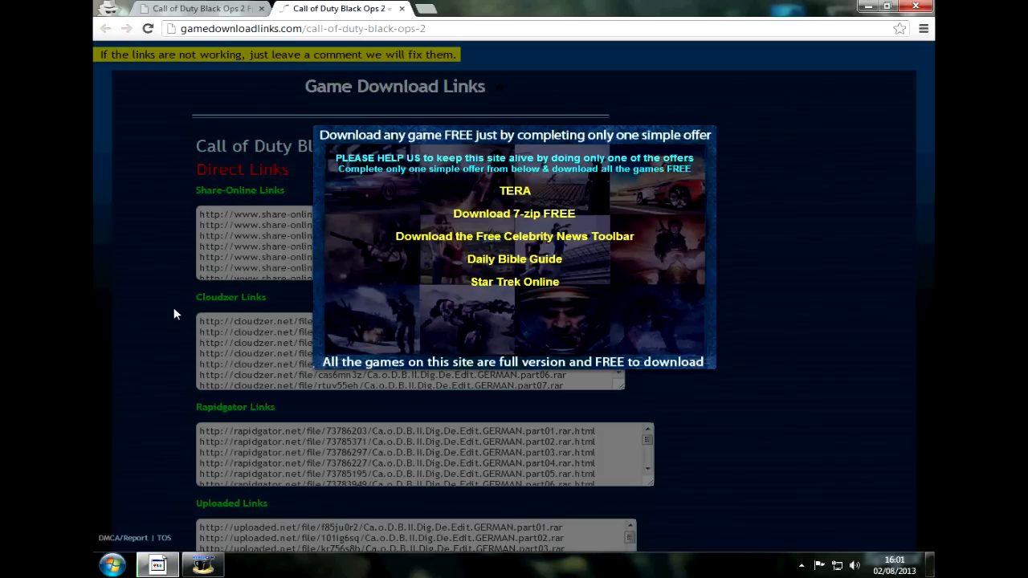
{"action": "mouse_move", "coordinate": [337, 278]}
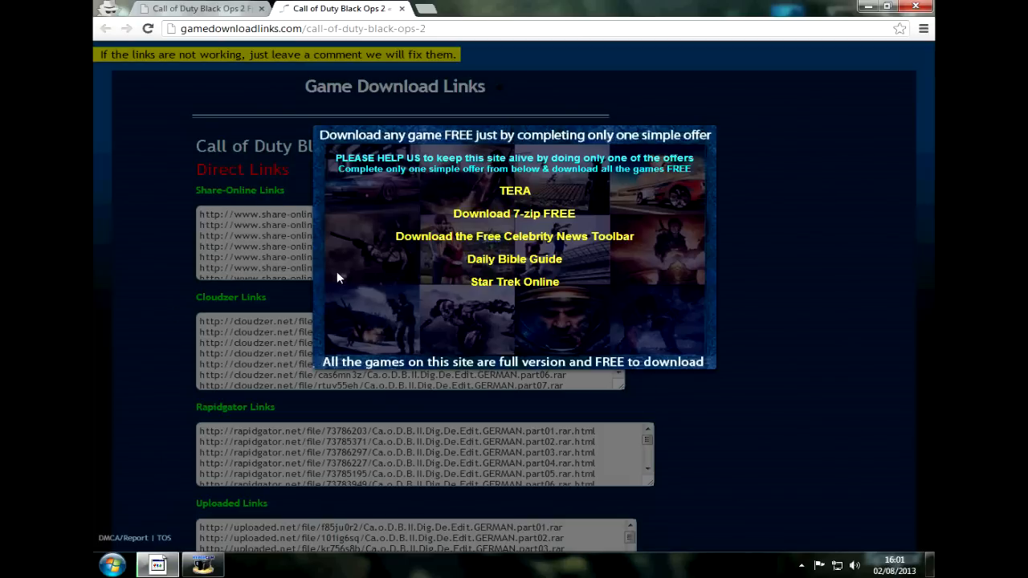
{"action": "mouse_move", "coordinate": [425, 143]}
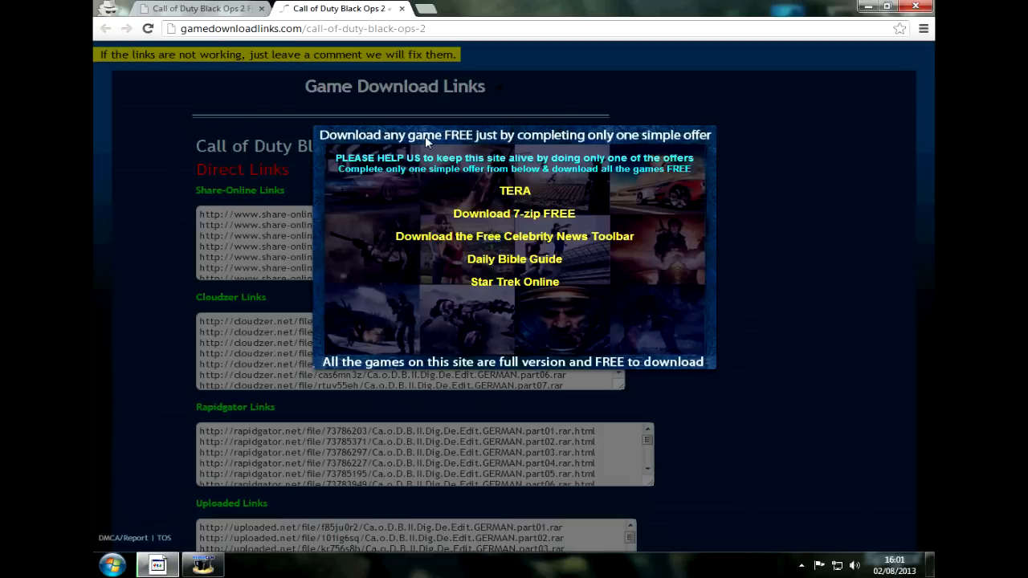
{"action": "mouse_move", "coordinate": [357, 98]}
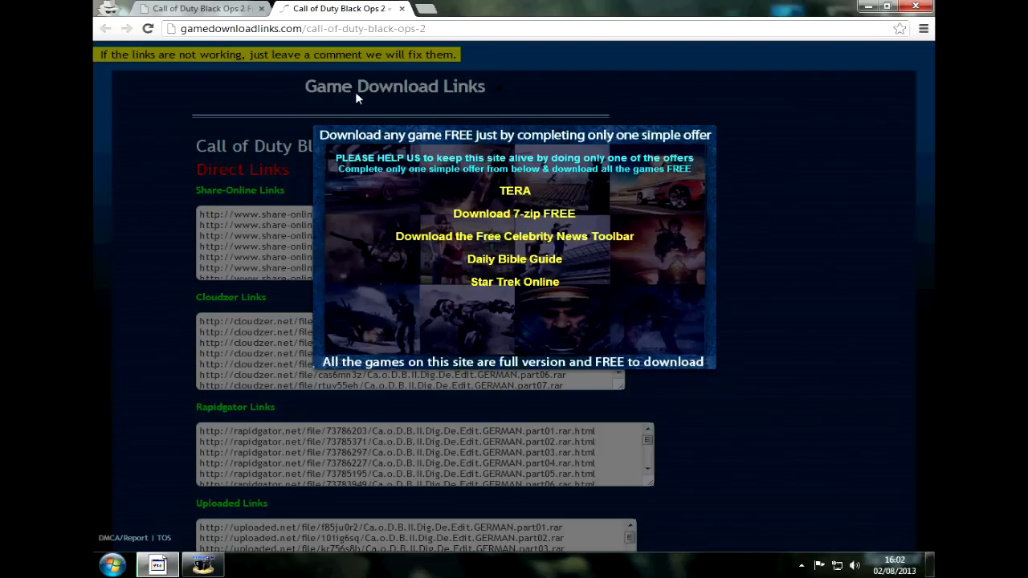
{"action": "mouse_move", "coordinate": [369, 158]}
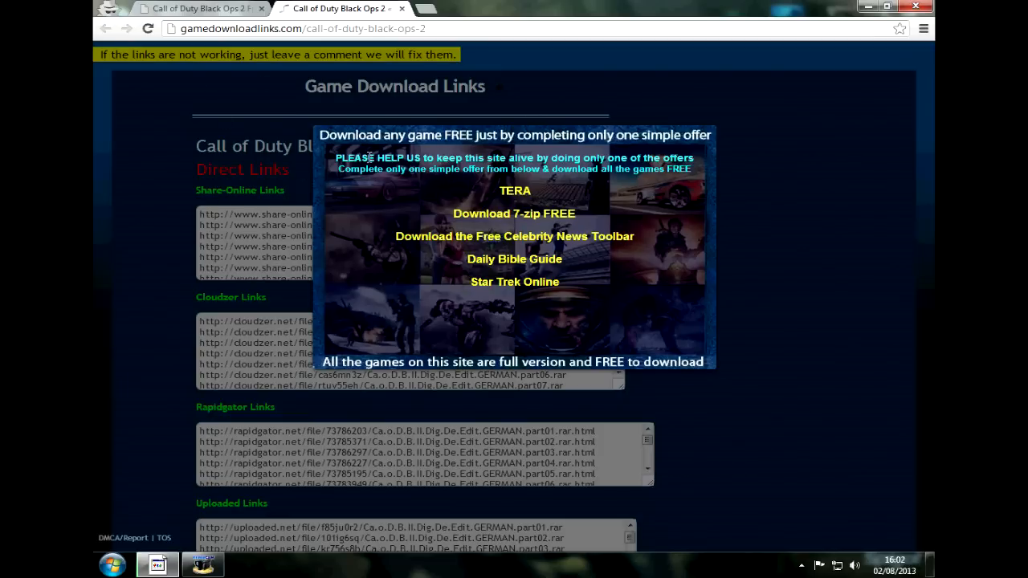
{"action": "mouse_move", "coordinate": [359, 200]}
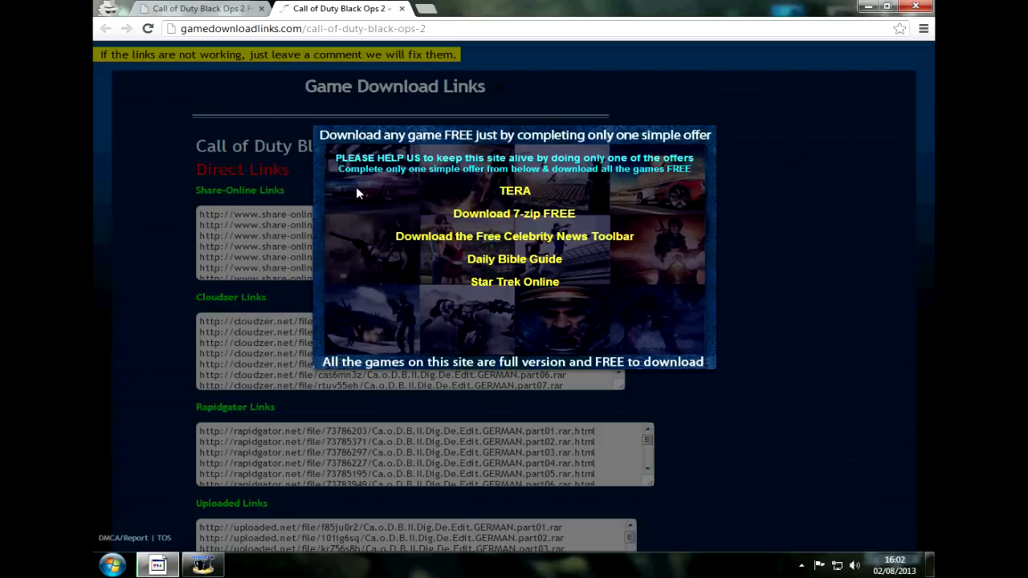
Open Chrome DevTools with F12 on the Black Ops 2 links page.
{"action": "right_click", "coordinate": [357, 192]}
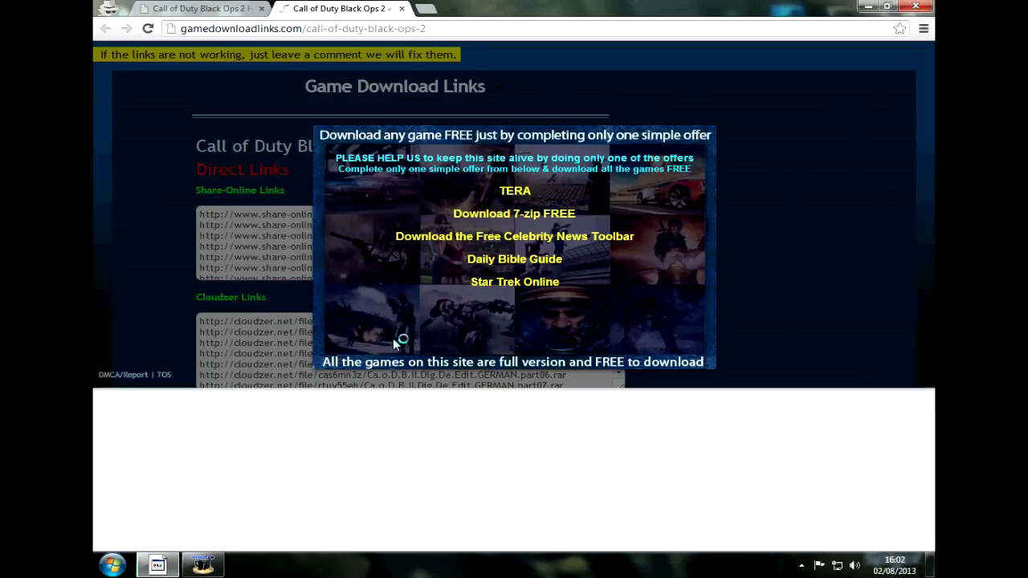
{"action": "key", "text": "F12"}
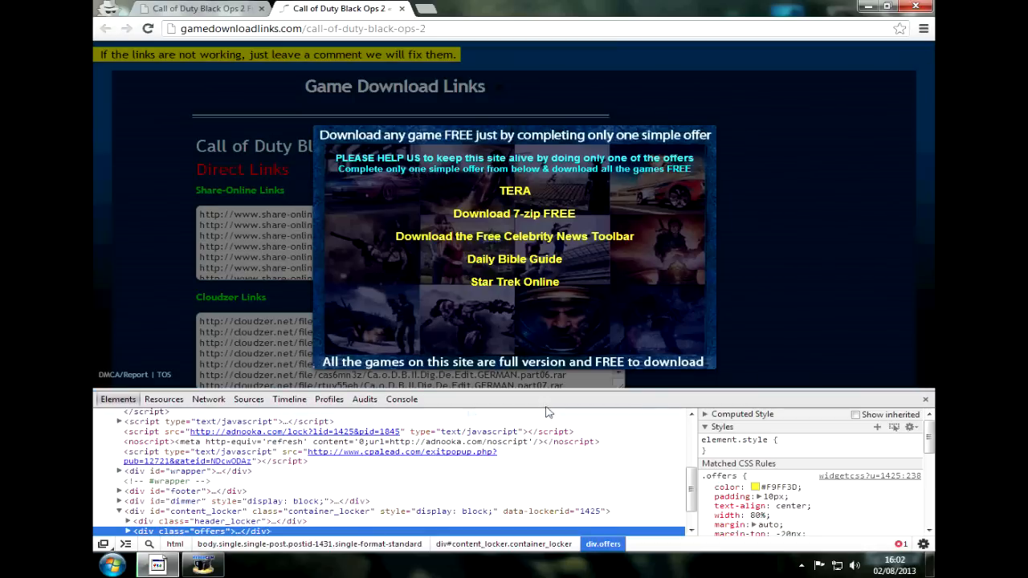
{"action": "mouse_move", "coordinate": [815, 429]}
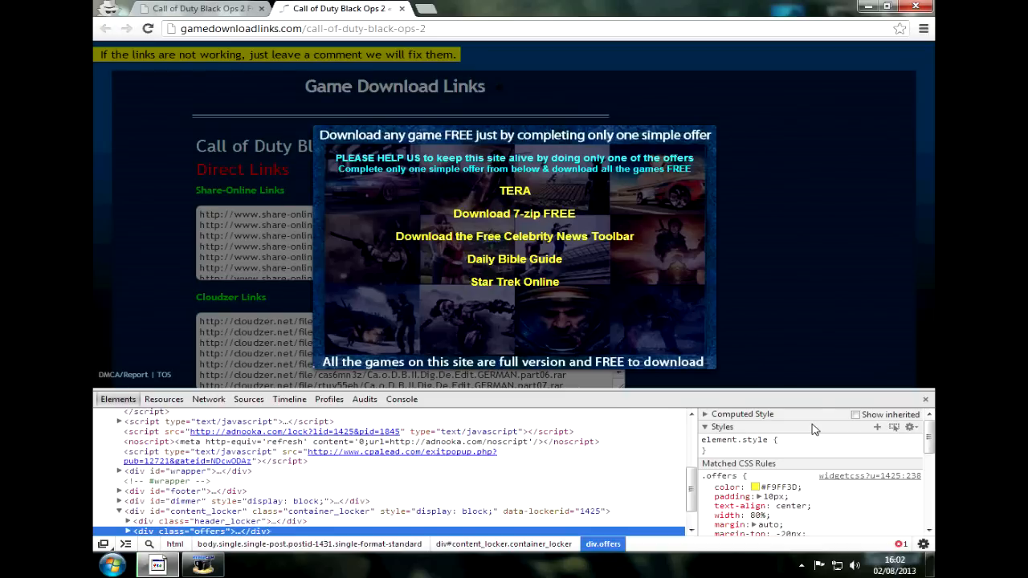
{"action": "mouse_move", "coordinate": [823, 248]}
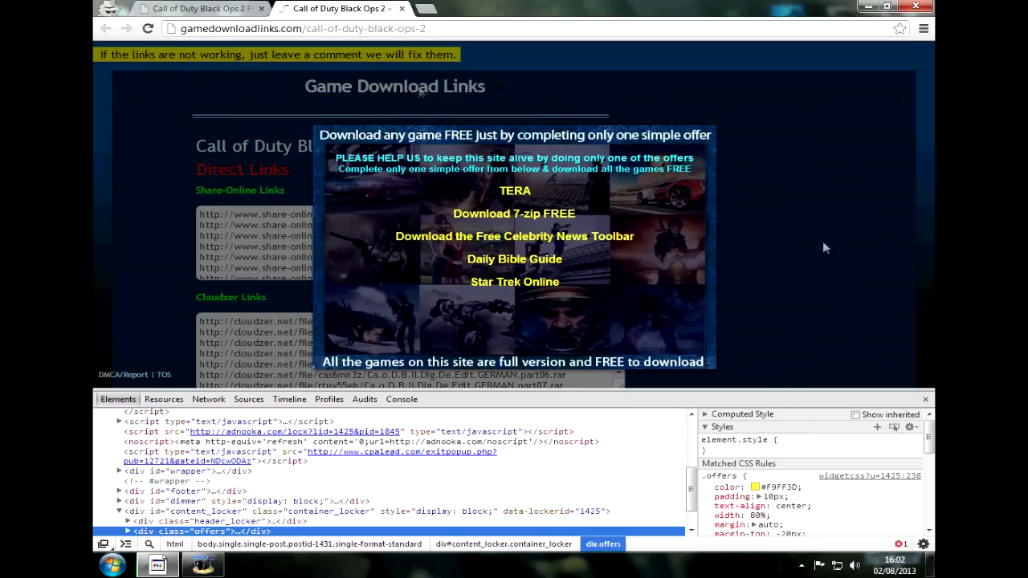
{"action": "mouse_move", "coordinate": [301, 349]}
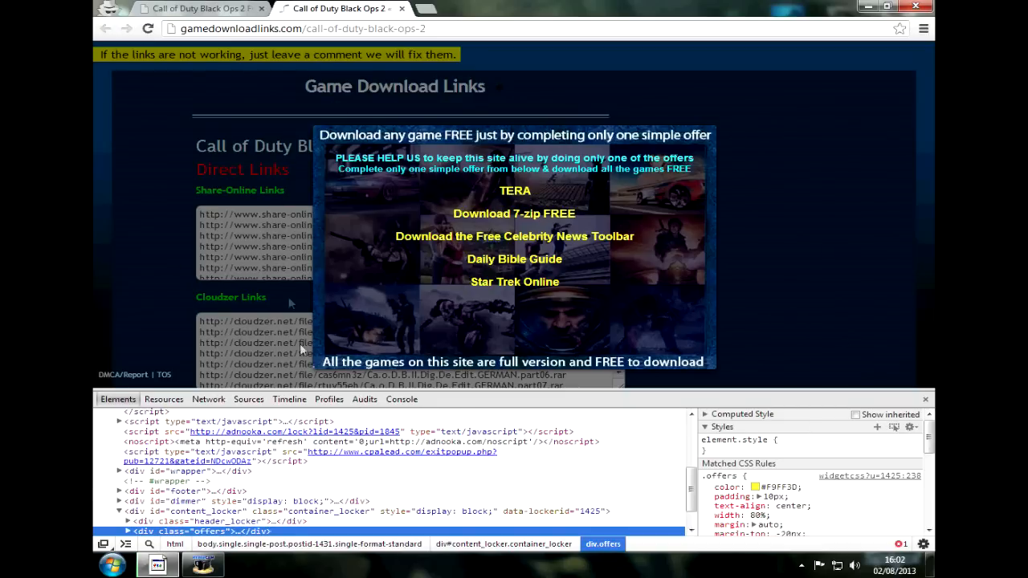
Inspect and remove the offers overlay, then inspect the remaining content_locker container.
{"action": "right_click", "coordinate": [303, 349]}
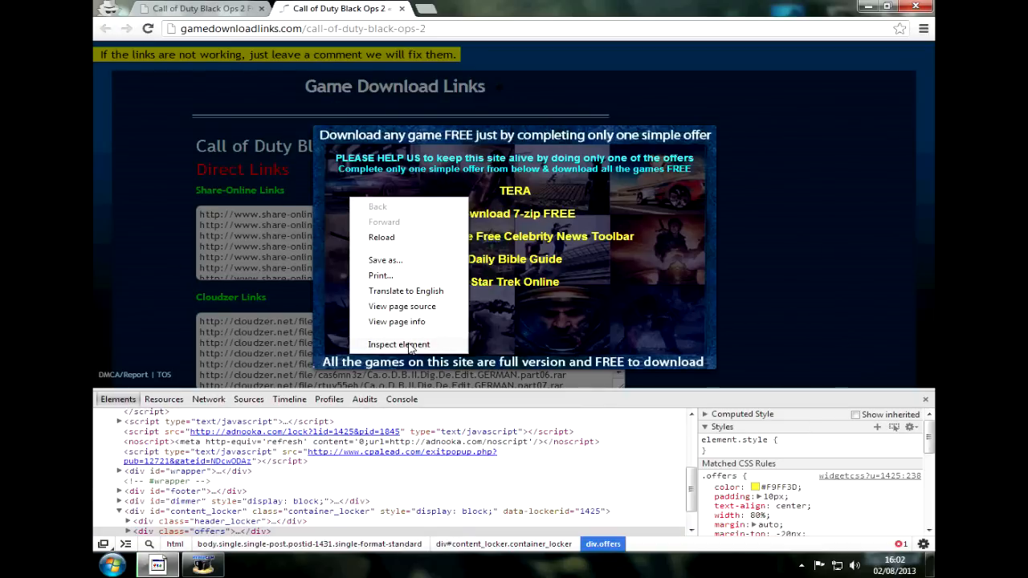
{"action": "left_click", "coordinate": [297, 459]}
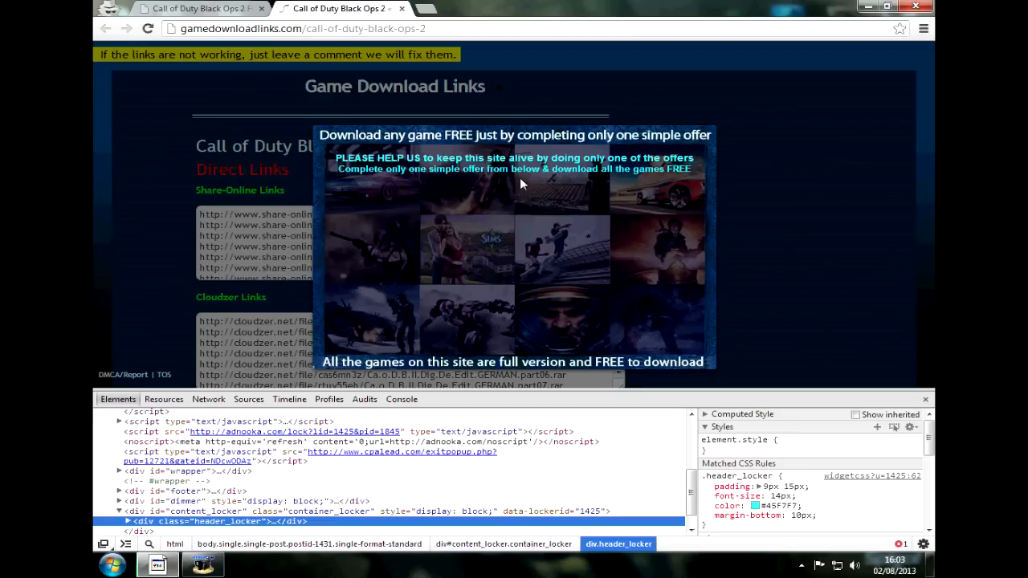
{"action": "mouse_move", "coordinate": [358, 217]}
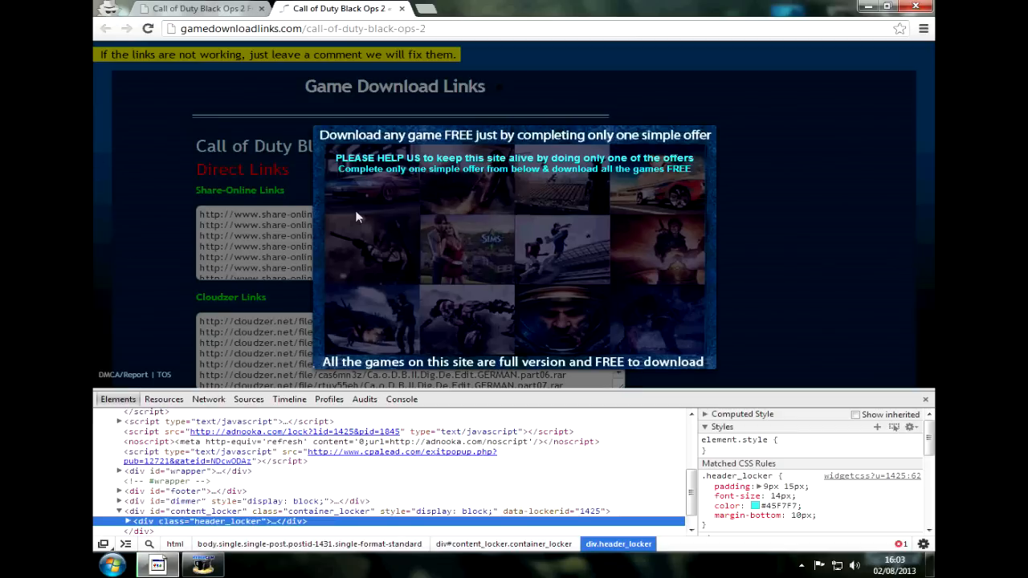
{"action": "right_click", "coordinate": [358, 216]}
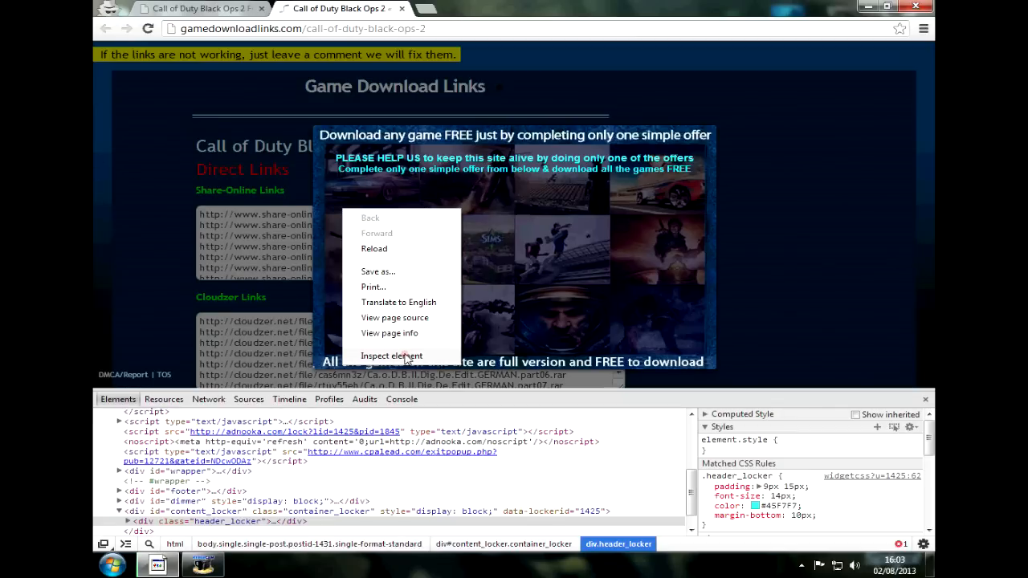
{"action": "left_click", "coordinate": [391, 355]}
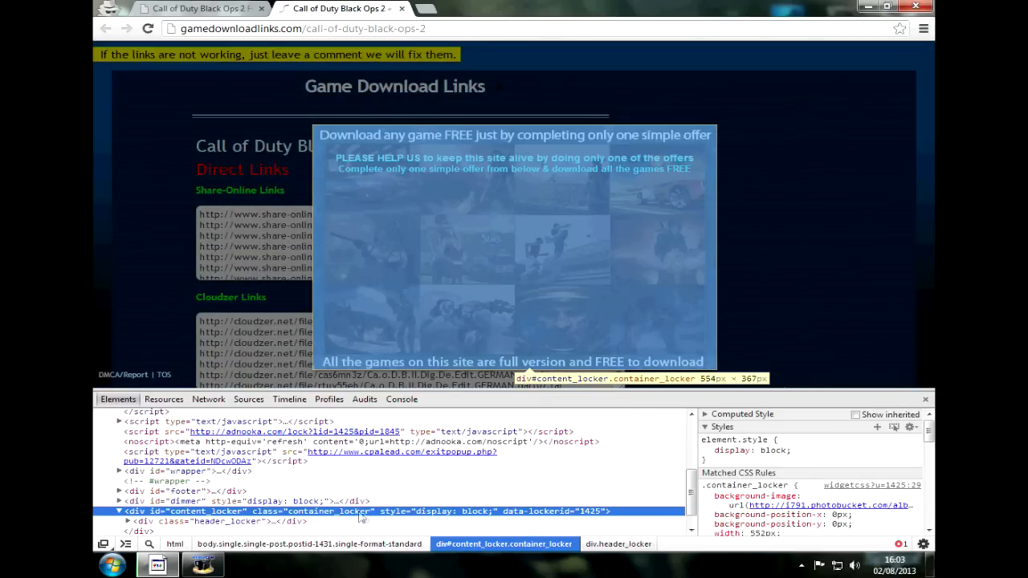
{"action": "mouse_move", "coordinate": [448, 516]}
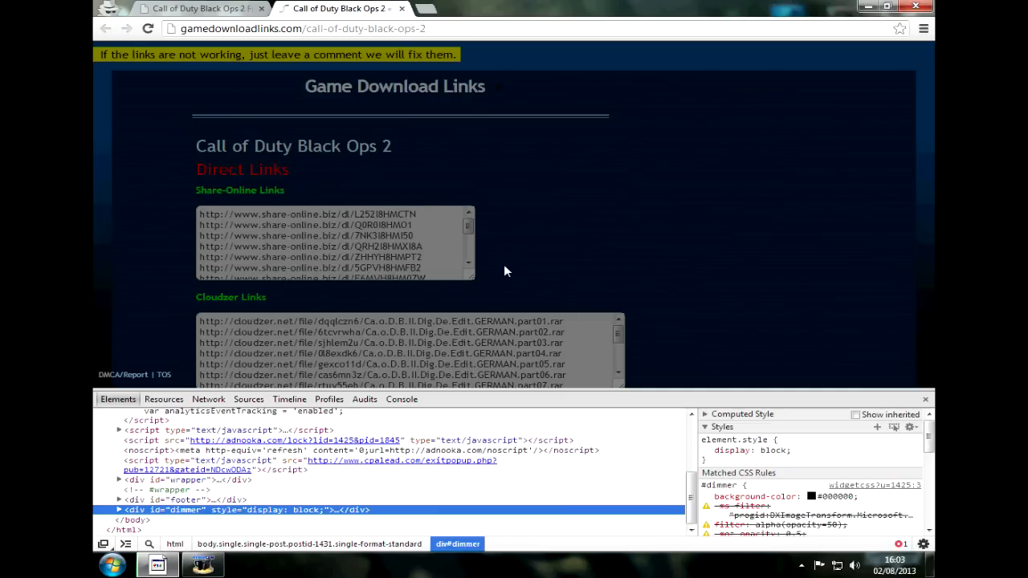
{"action": "mouse_move", "coordinate": [139, 132]}
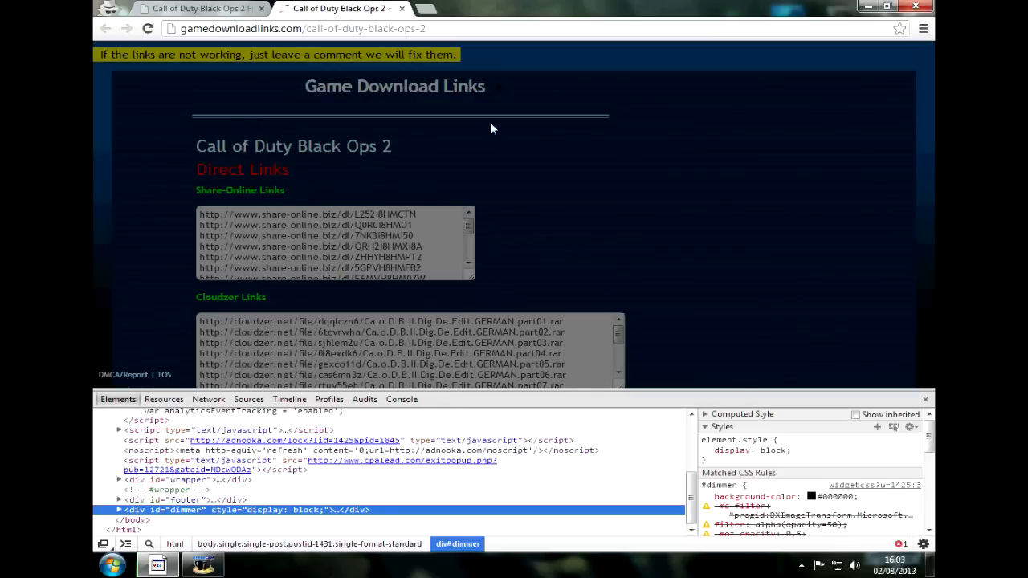
Delete the div#dimmer node and scroll through the page to check the links.
{"action": "right_click", "coordinate": [492, 128]}
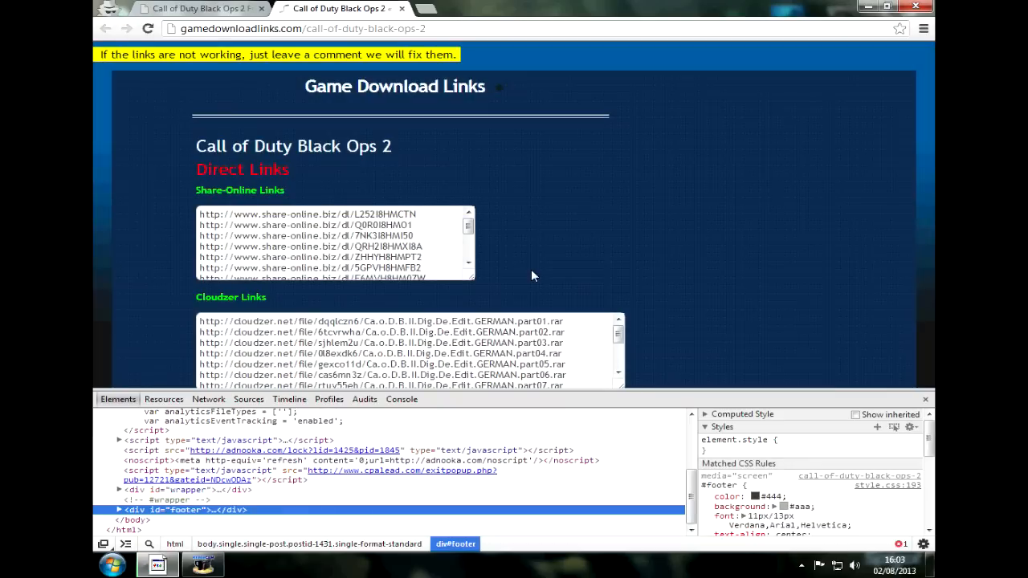
{"action": "scroll", "scroll_direction": "down", "scroll_amount": 3}
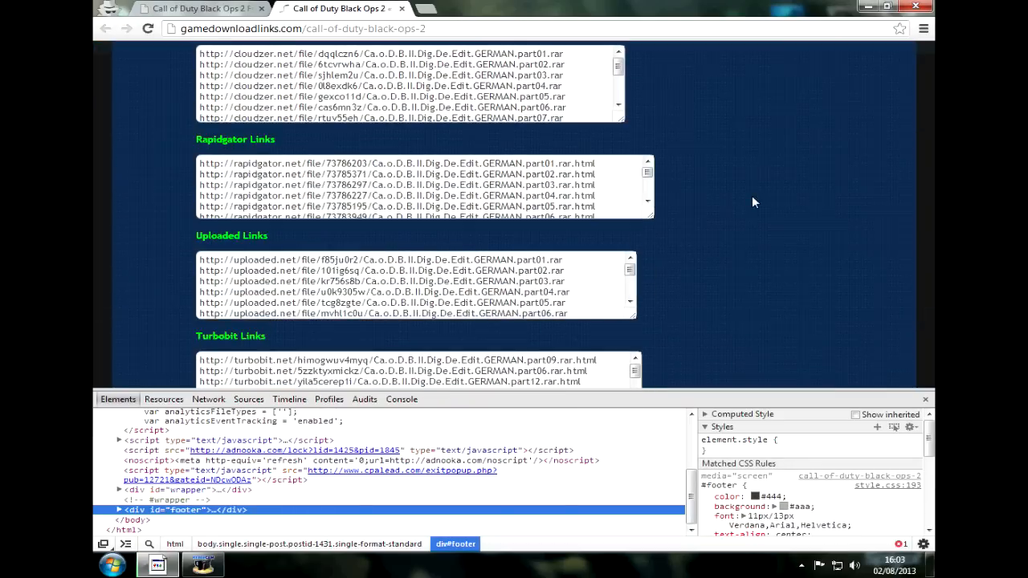
{"action": "scroll", "scroll_direction": "down", "scroll_amount": 3}
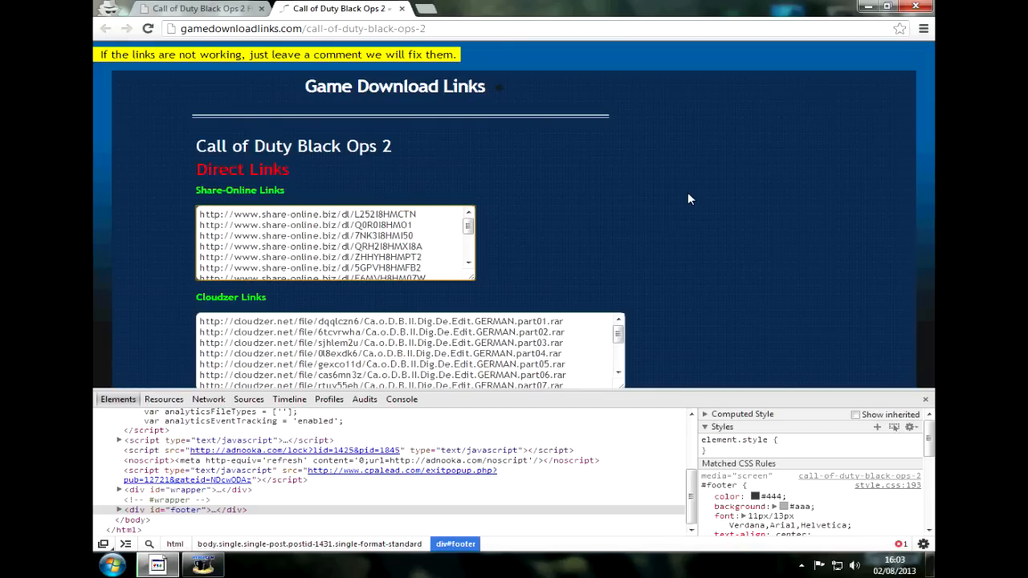
{"action": "mouse_move", "coordinate": [153, 189]}
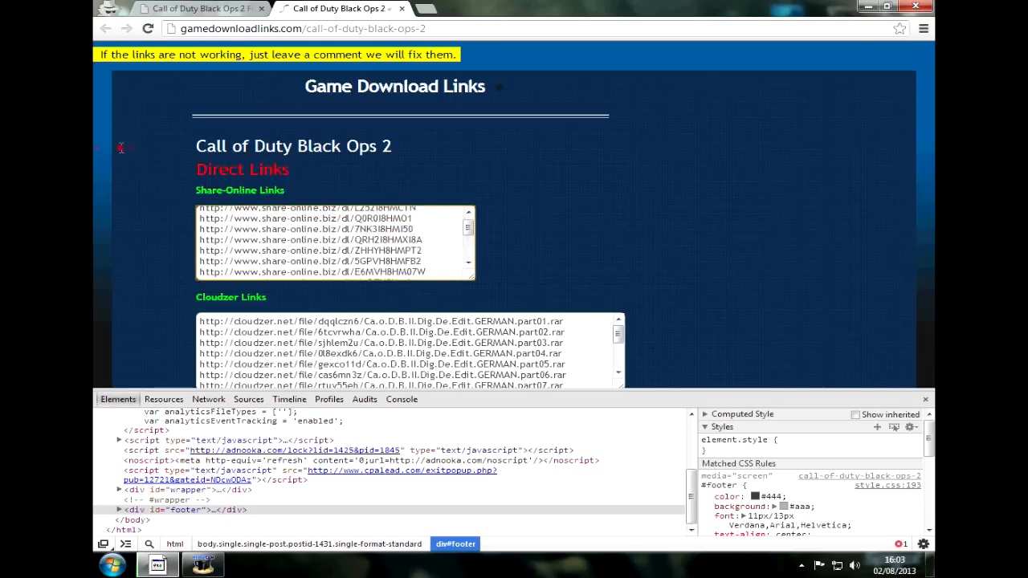
{"action": "scroll", "scroll_direction": "down", "scroll_amount": 3}
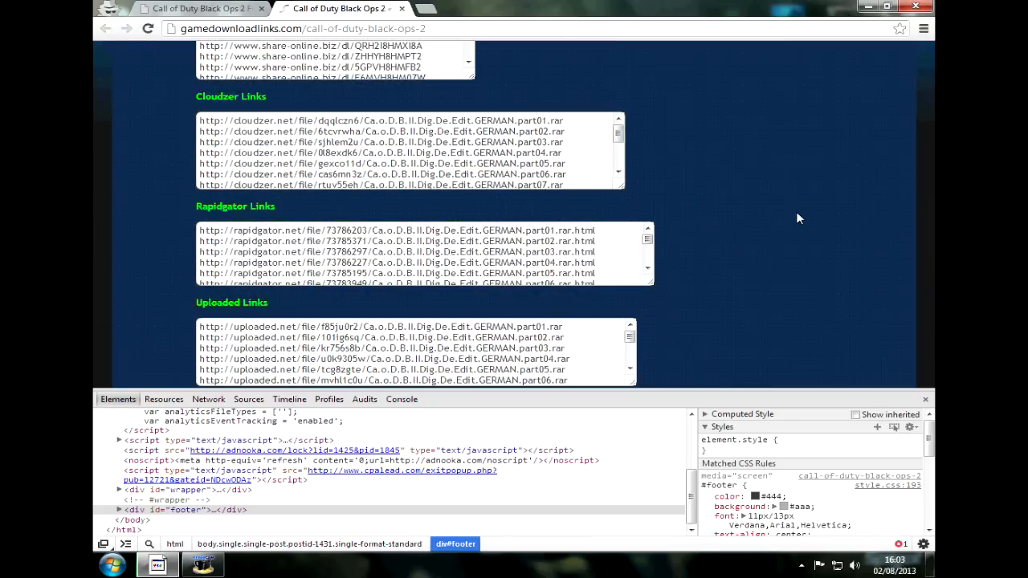
{"action": "scroll", "scroll_direction": "down", "scroll_amount": 3}
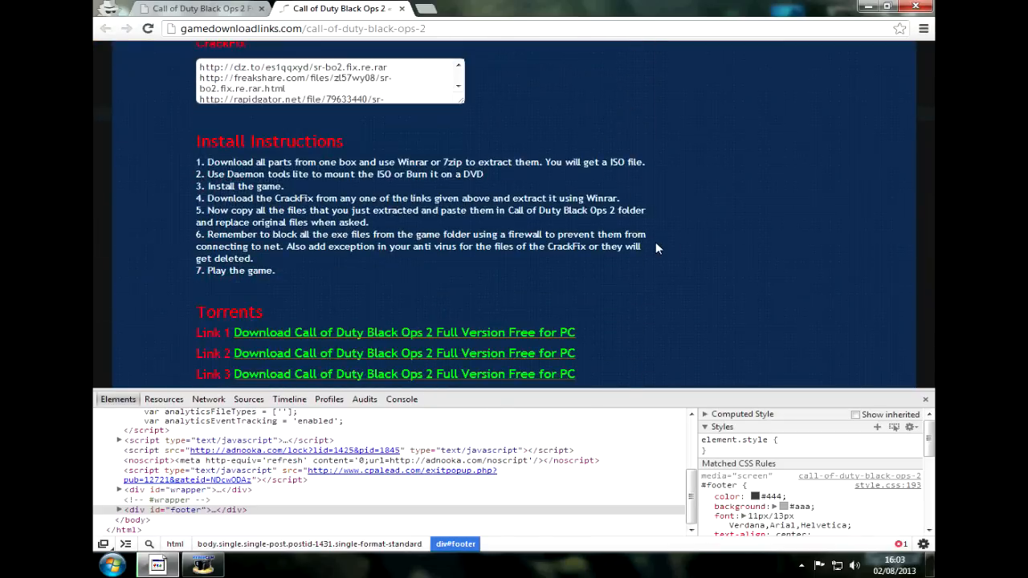